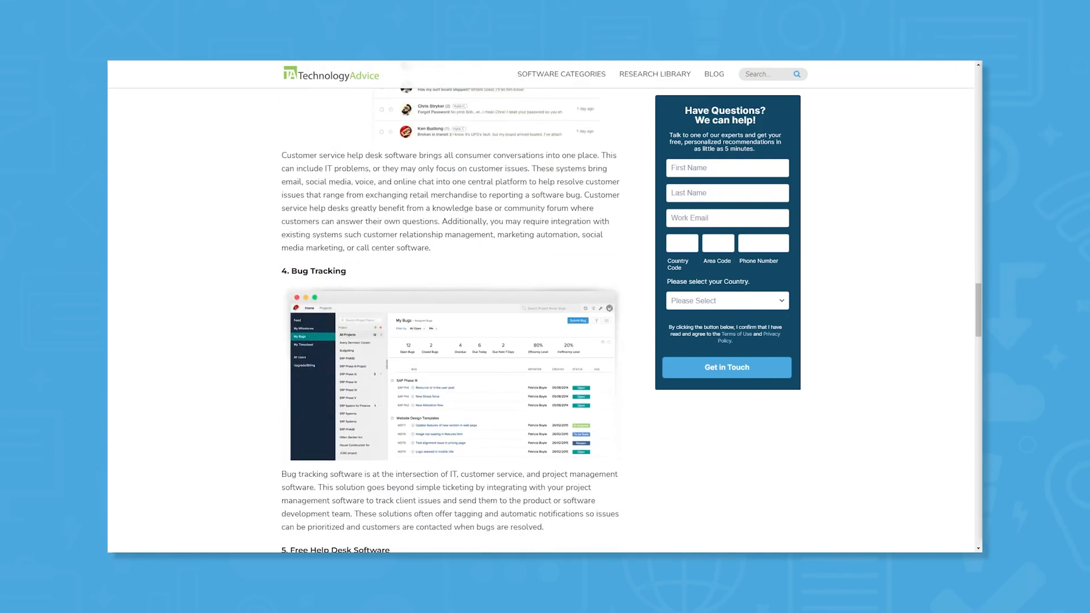
# Step: Scroll the TechnologyAdvice article past Bug Tracking to the CEO and CTO/CIO talking points
pyautogui.scroll(-3)
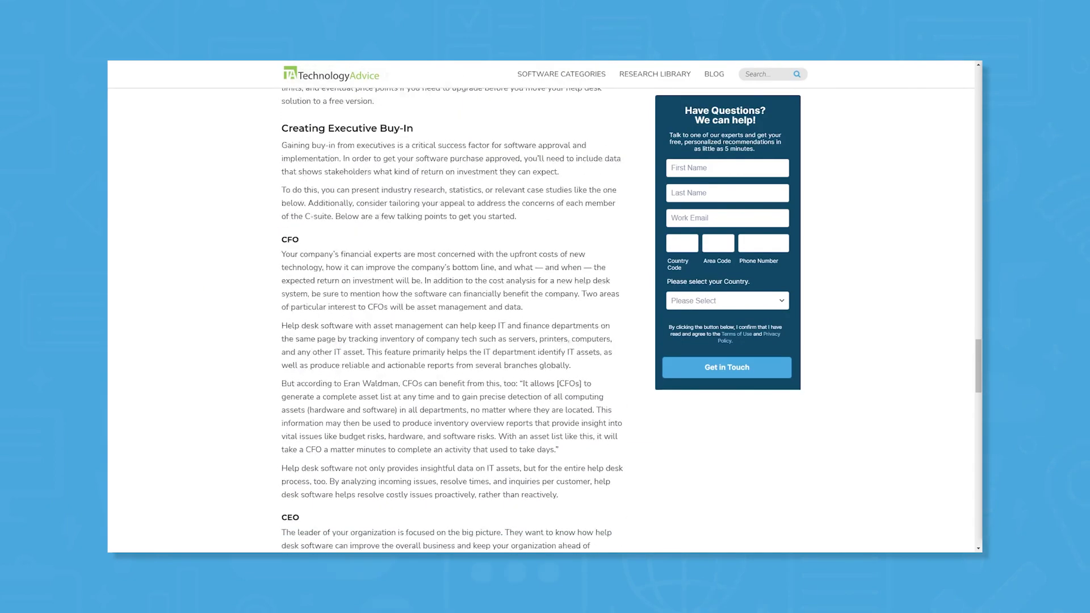
pyautogui.scroll(-3)
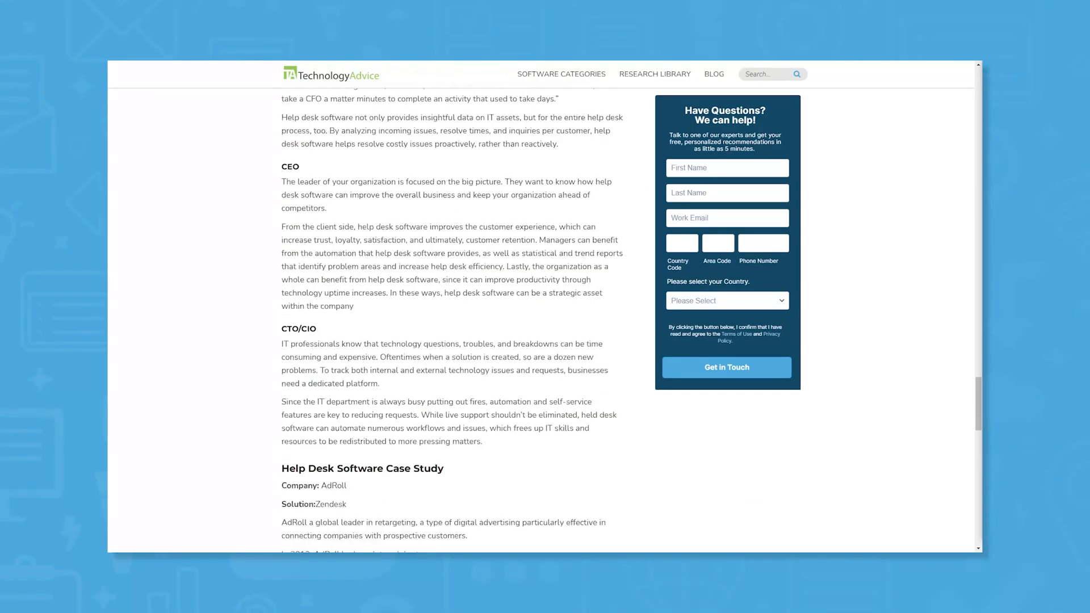
pyautogui.scroll(-3)
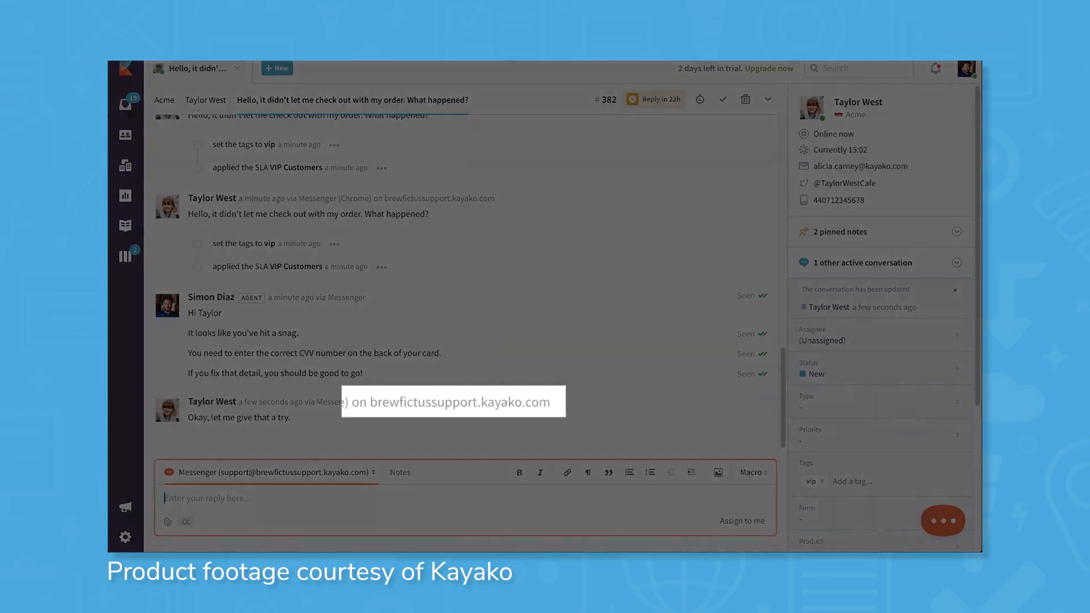
# Step: Type 'Per' in the Messenger reply to the failed-checkout chat
pyautogui.write('Per')
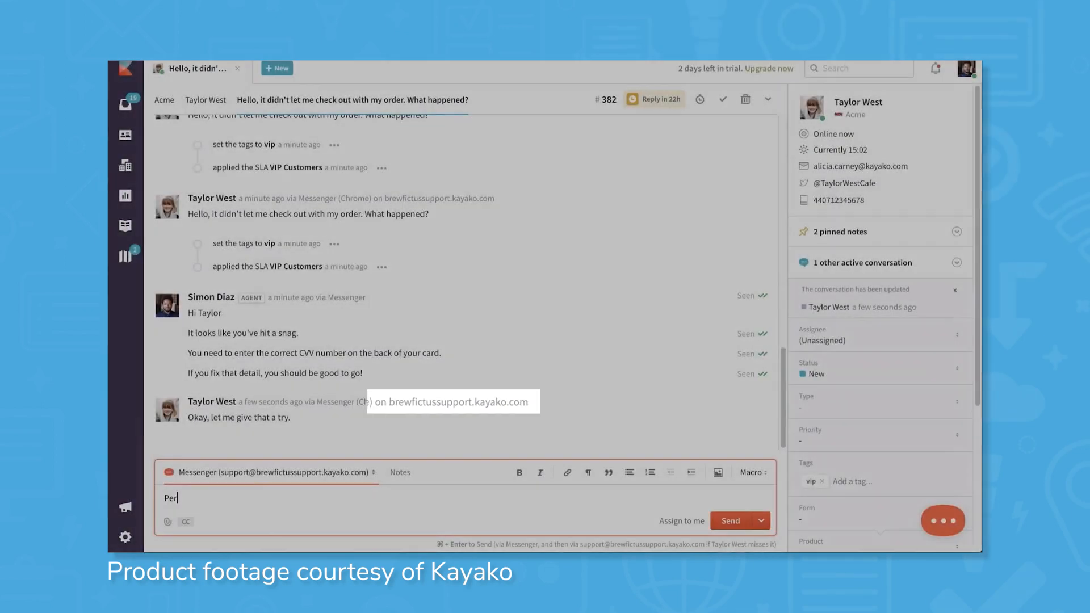
pyautogui.click(730, 521)
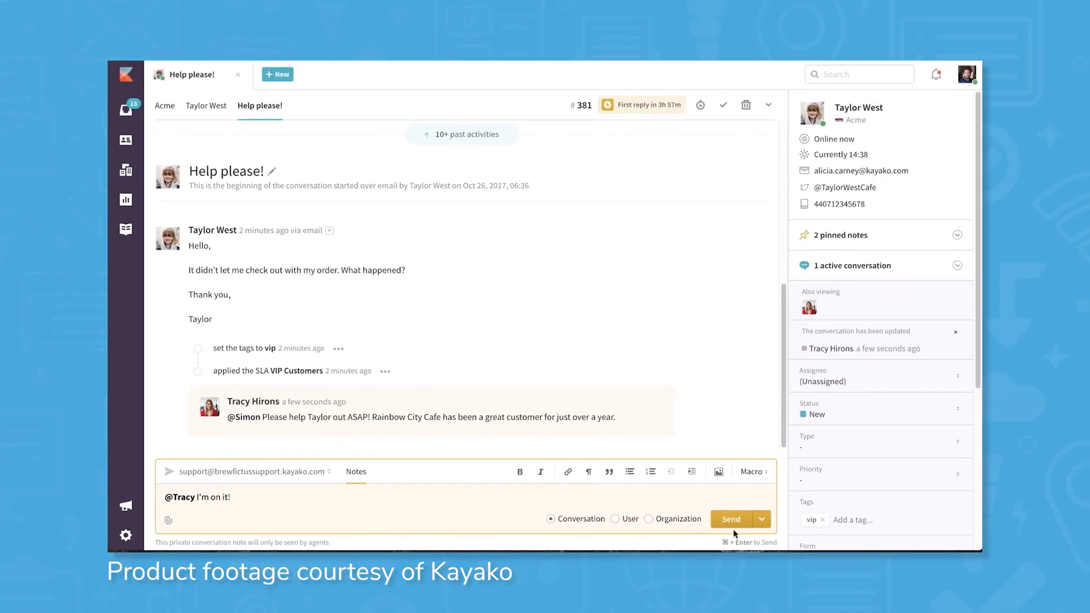
# Step: Post the 'I'm on it!' note, apply the Incorrect CVV macro, and view past activities
pyautogui.click(731, 519)
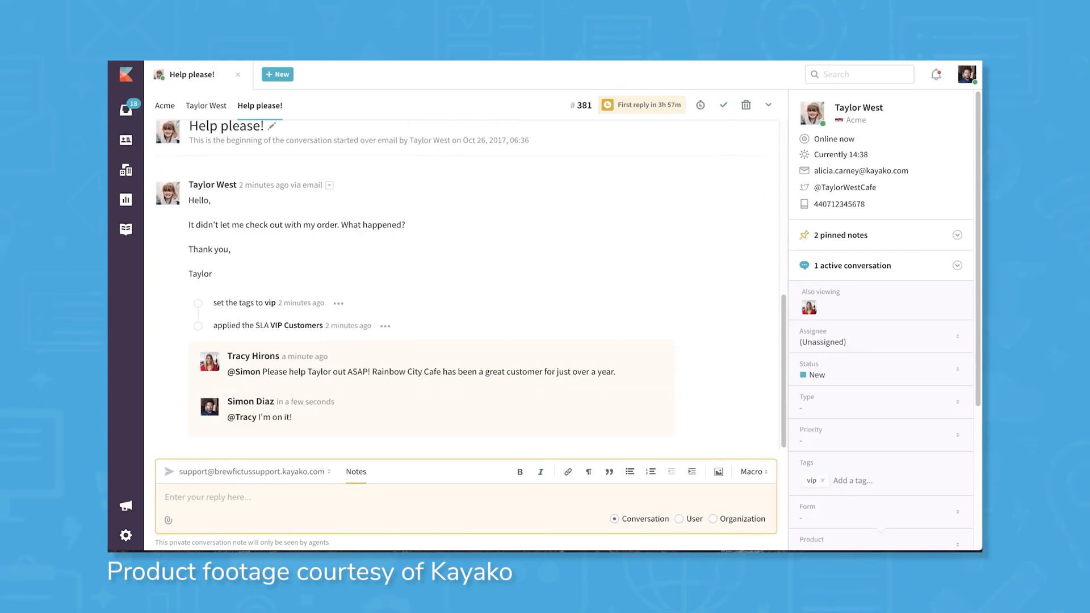
pyautogui.moveTo(276, 477)
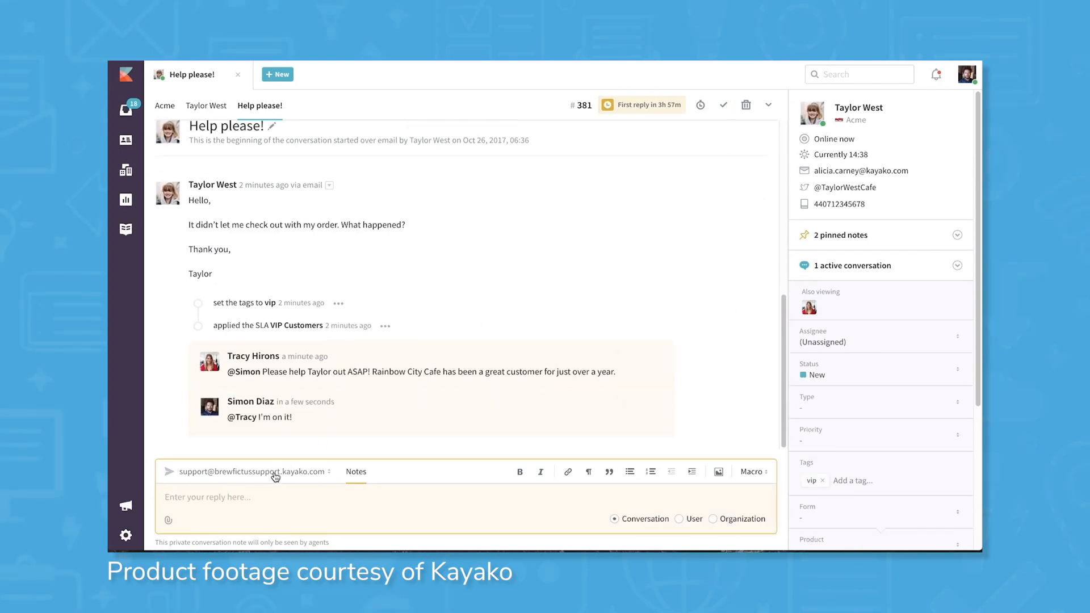
pyautogui.click(752, 472)
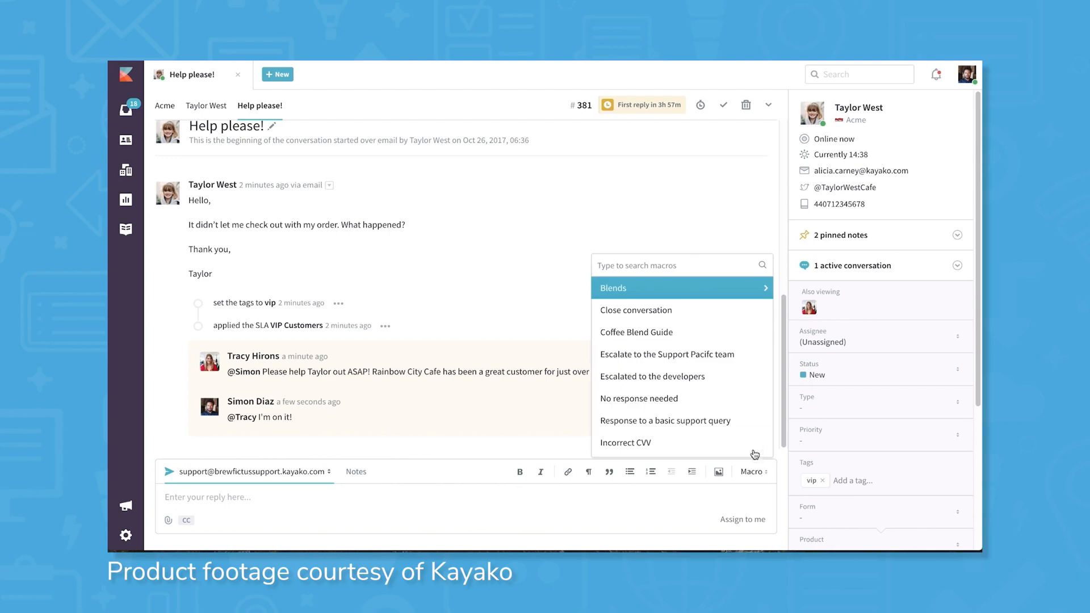
pyautogui.click(625, 443)
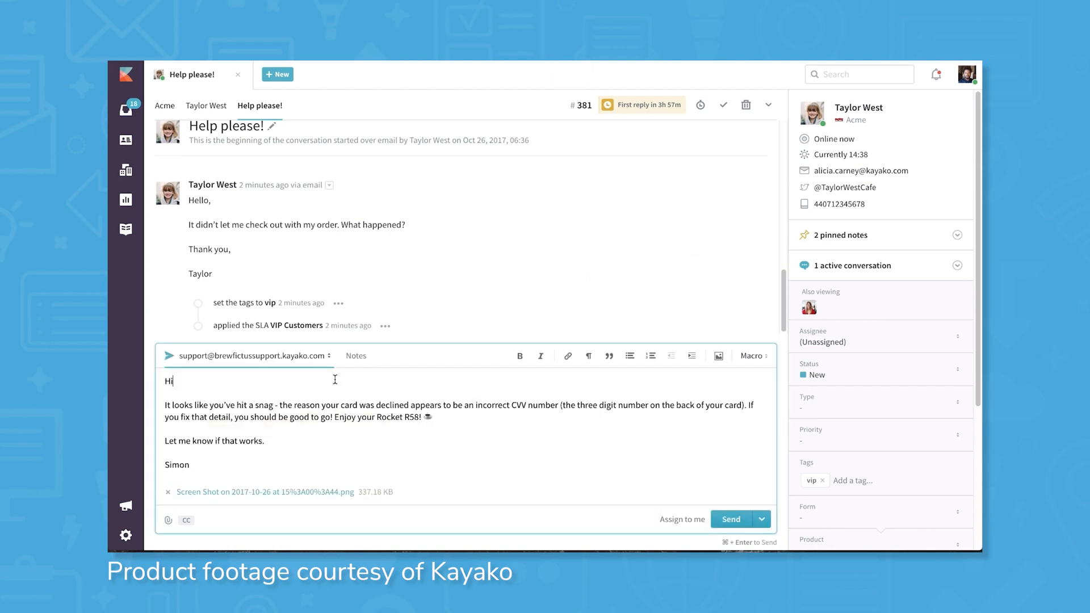
pyautogui.click(731, 520)
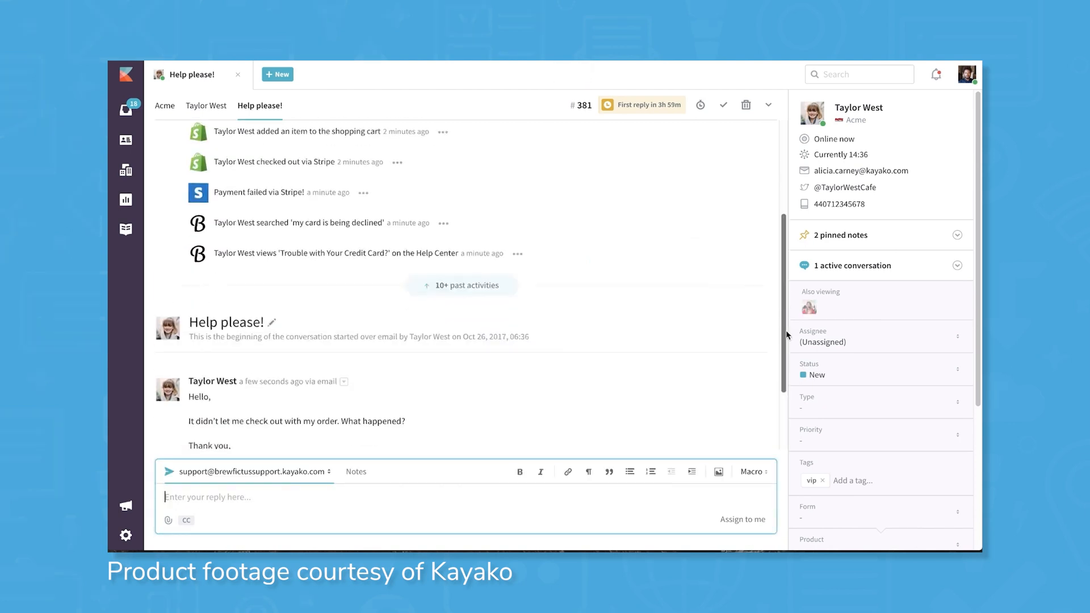
pyautogui.scroll(-3)
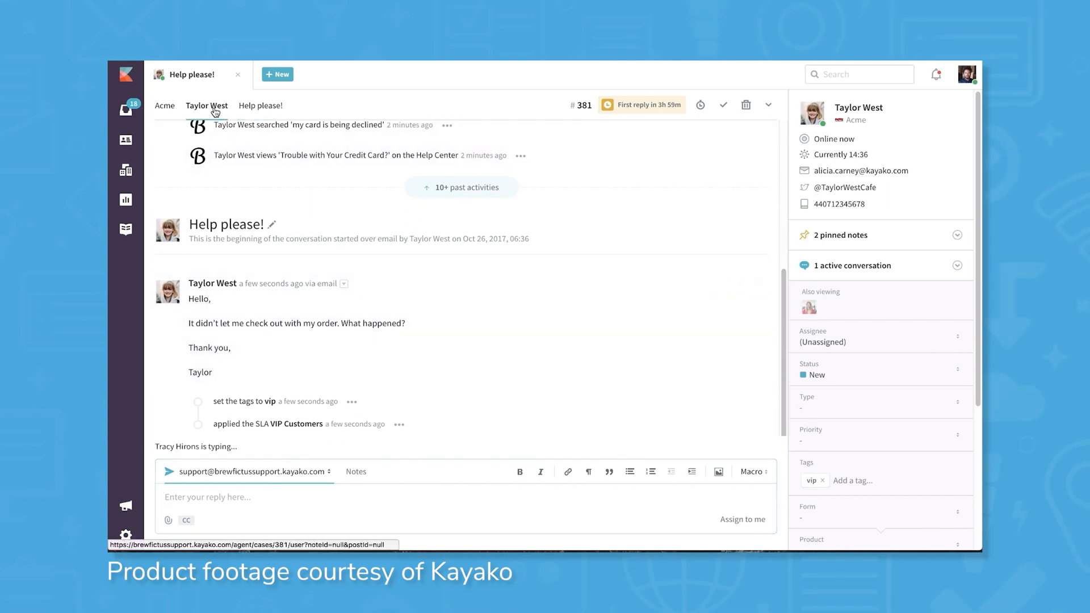
# Step: Open the customer's profile and browse store visits, payments and help center searches
pyautogui.click(207, 105)
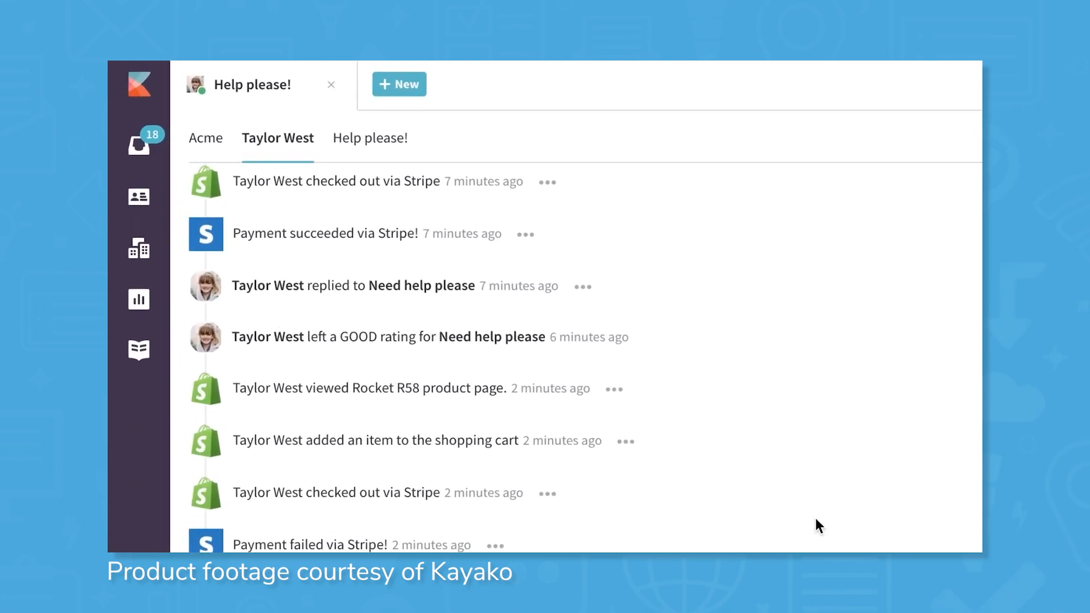
pyautogui.scroll(3)
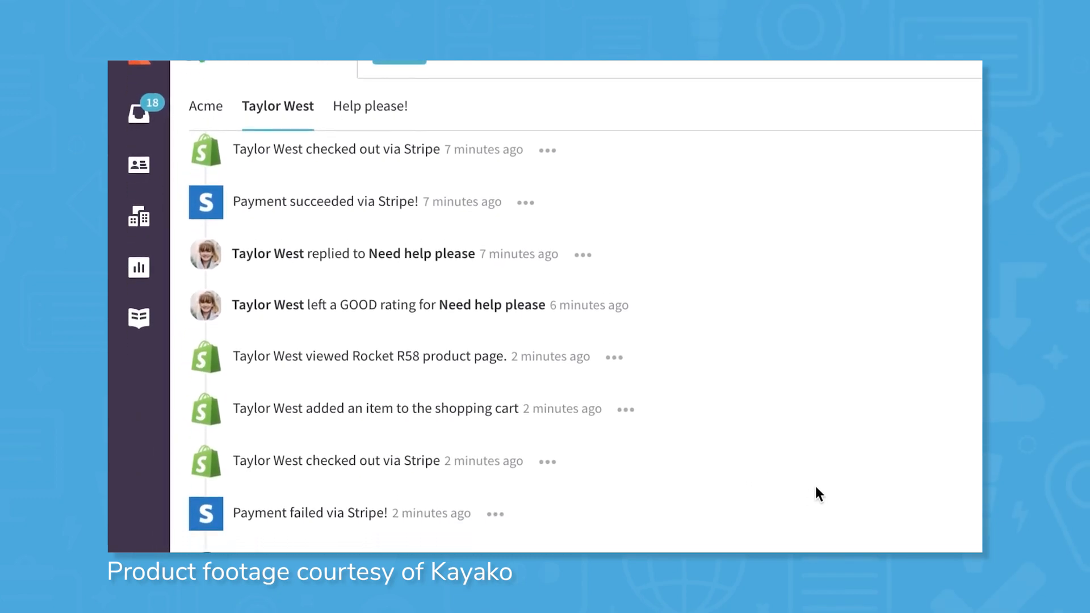
pyautogui.scroll(-3)
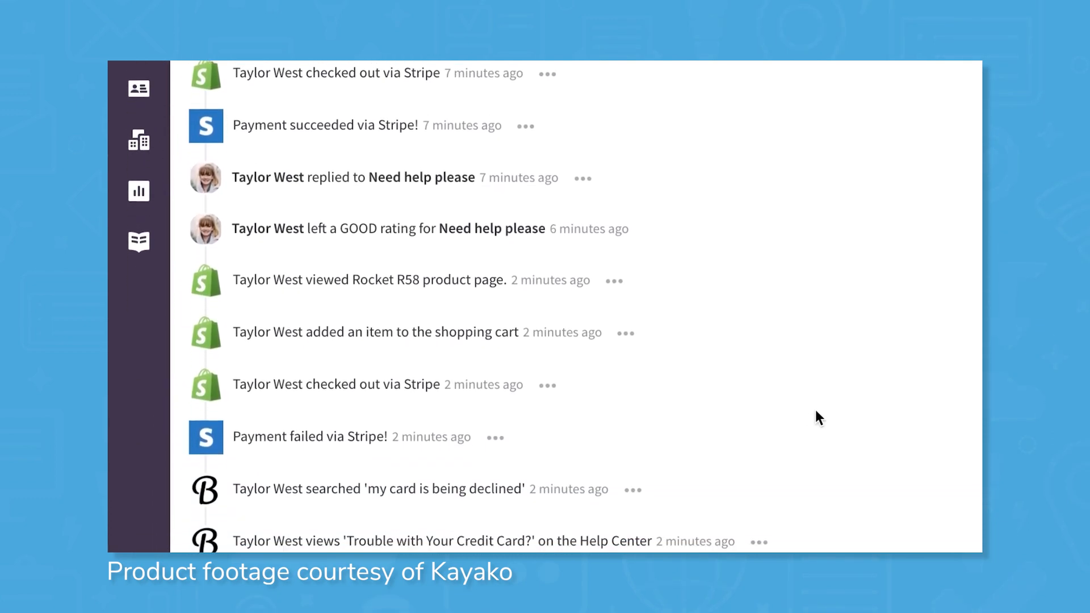
pyautogui.scroll(-3)
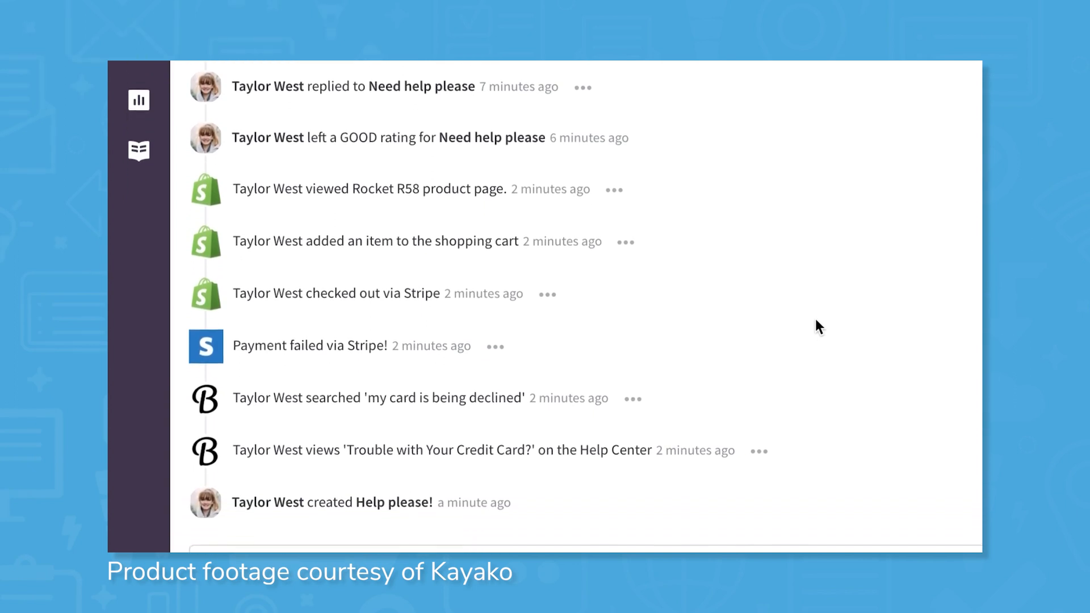
pyautogui.scroll(-3)
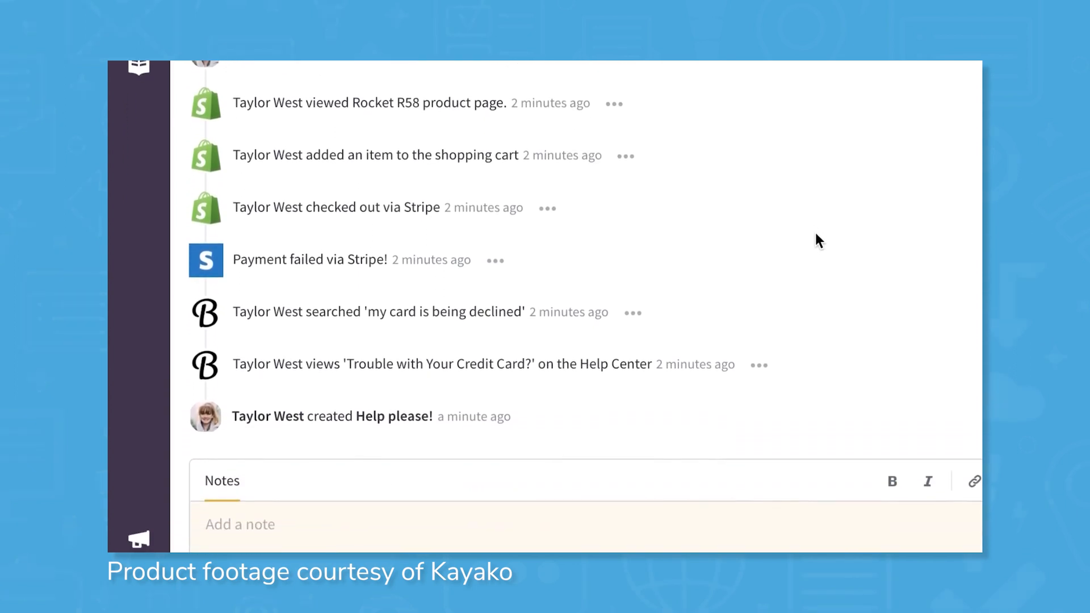
pyautogui.scroll(-3)
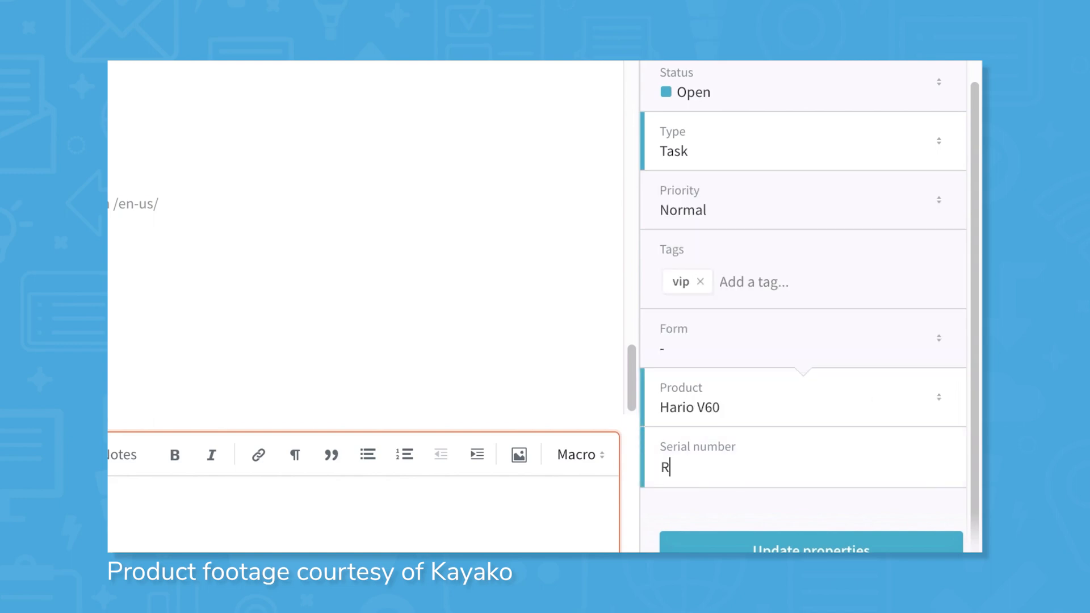
# Step: Enter serial number THYT65366 and save the manually tracked time
pyautogui.write('THYT65366')
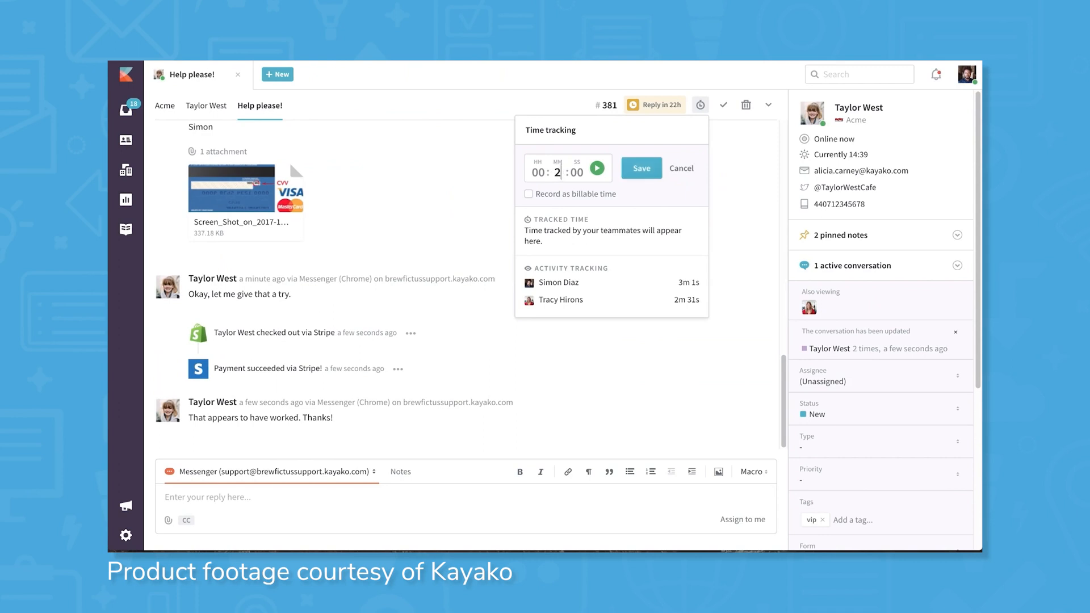
pyautogui.click(640, 168)
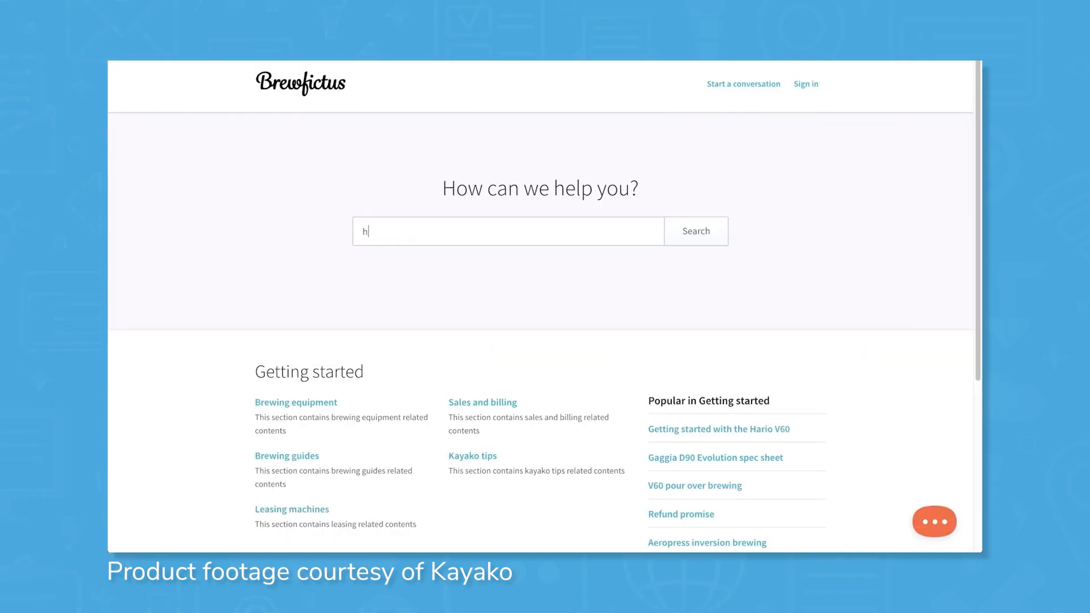
# Step: Search the help center for 'hario' and read the Getting started with the Hario V60 article
pyautogui.write('ario')
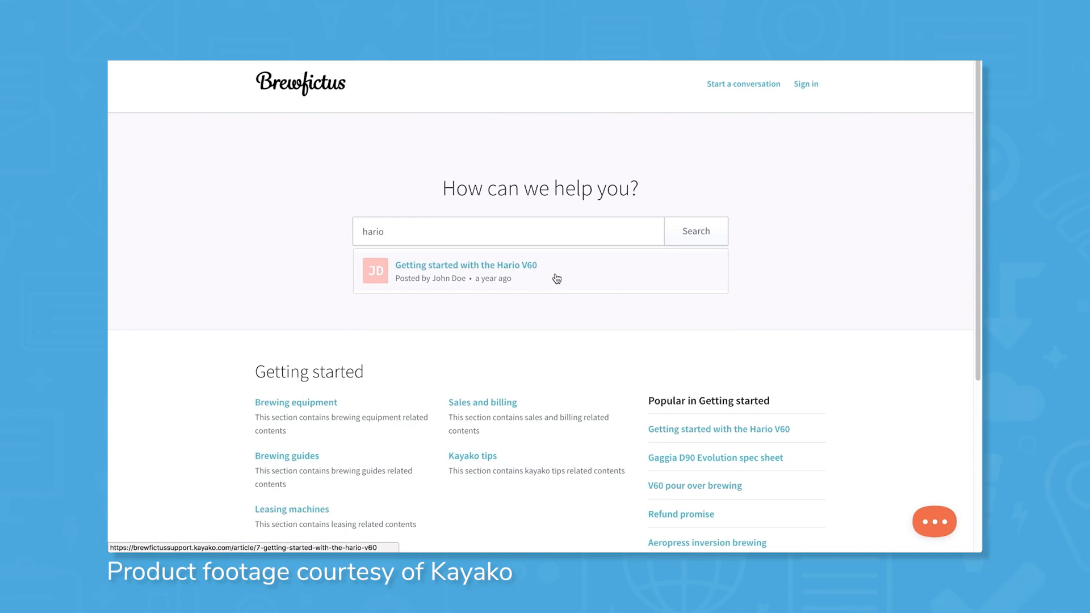
pyautogui.click(465, 266)
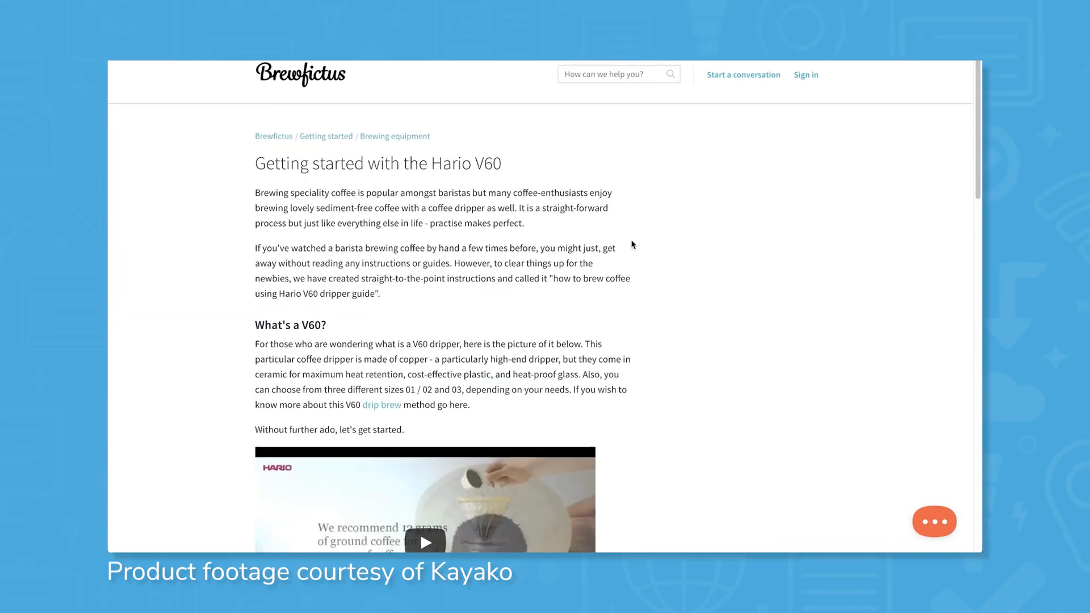
pyautogui.scroll(-3)
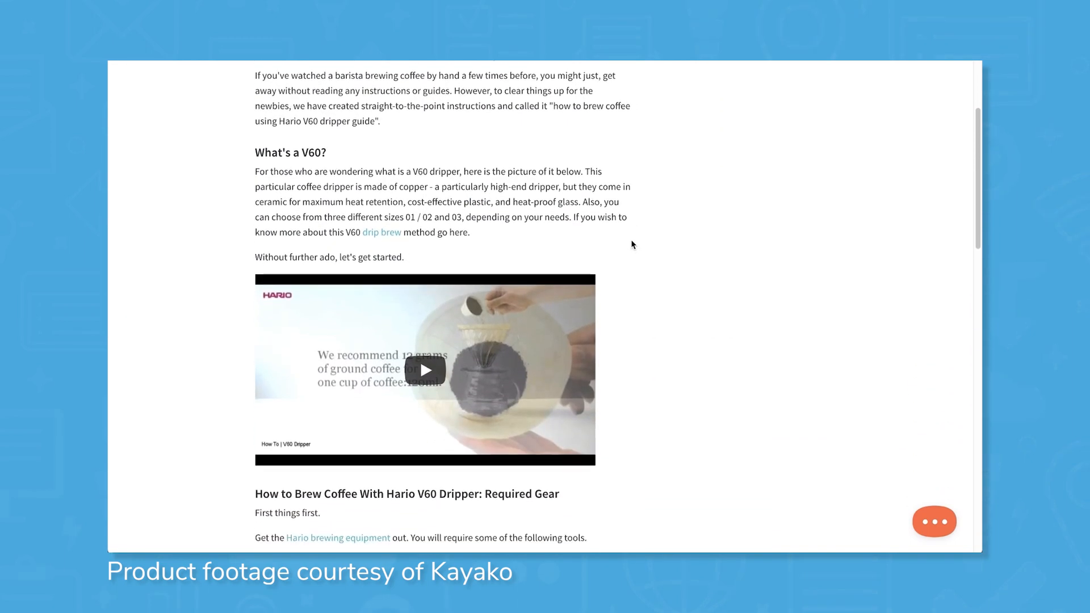
pyautogui.scroll(-3)
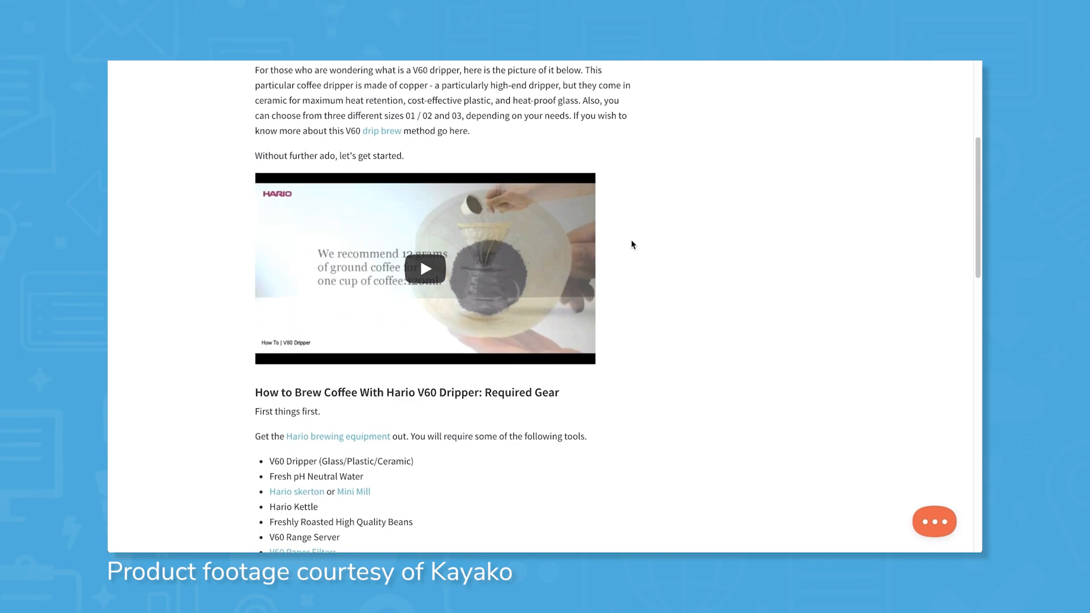
pyautogui.scroll(3)
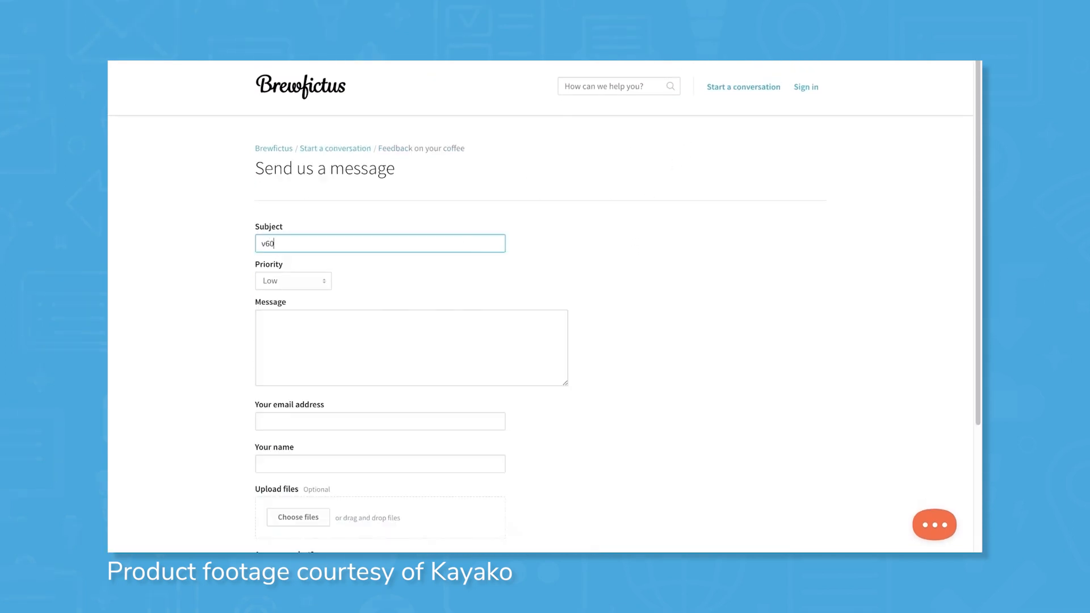
# Step: Enter 'v60' as the contact form subject
pyautogui.write('v60')
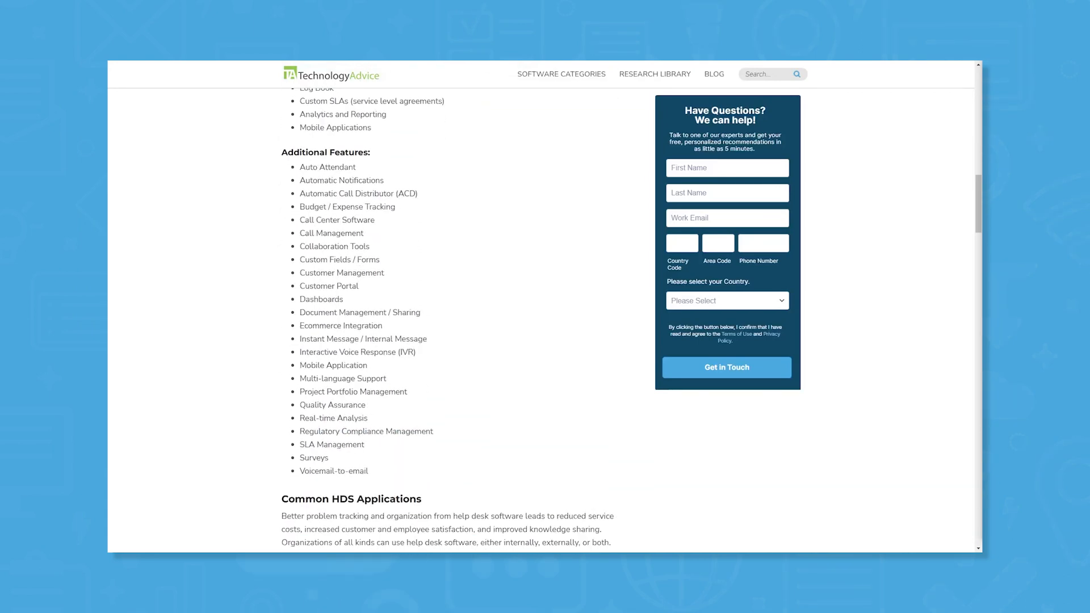
# Step: Scroll from the features list down to Bug Tracking and Free Help Desk Software
pyautogui.scroll(-3)
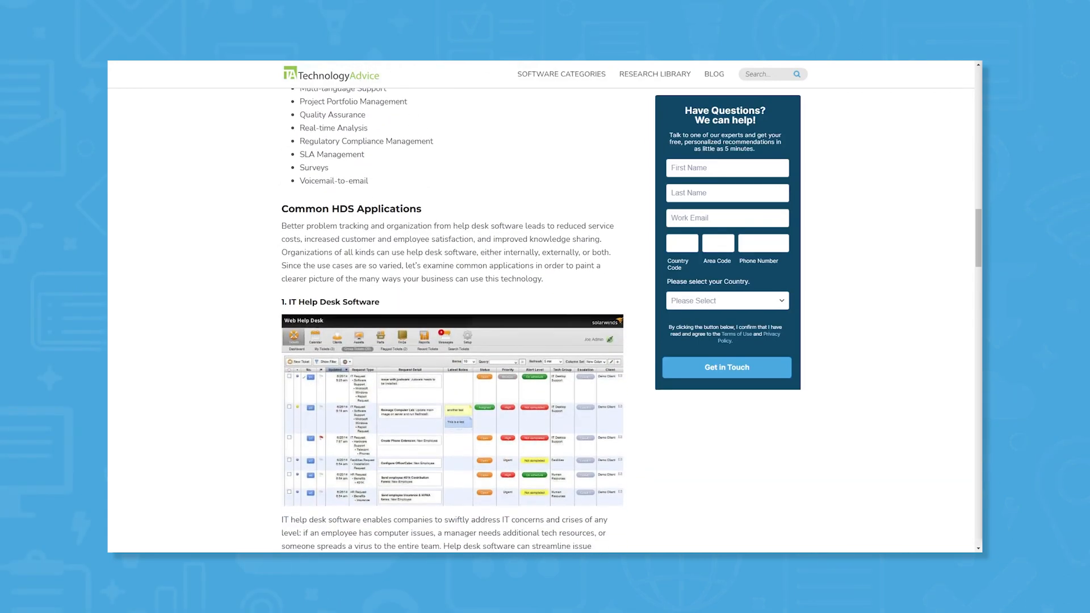
pyautogui.scroll(-3)
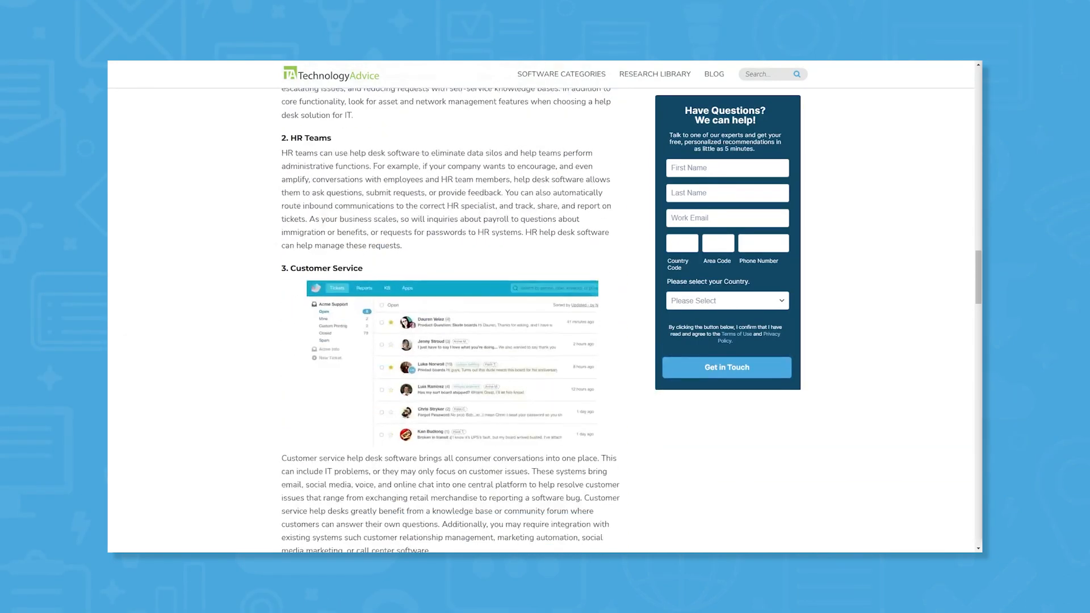
pyautogui.scroll(-3)
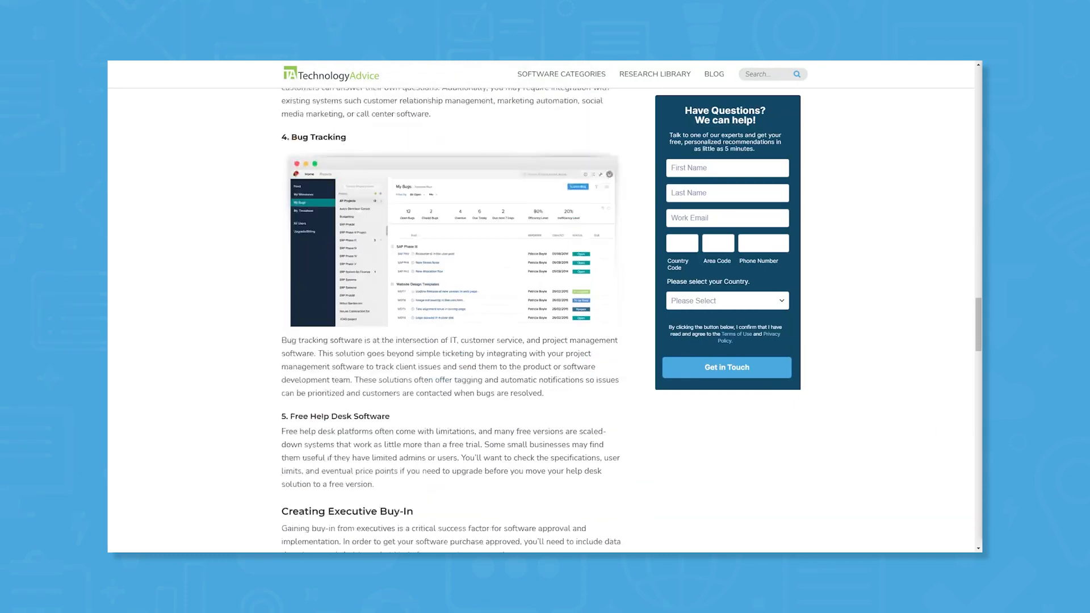